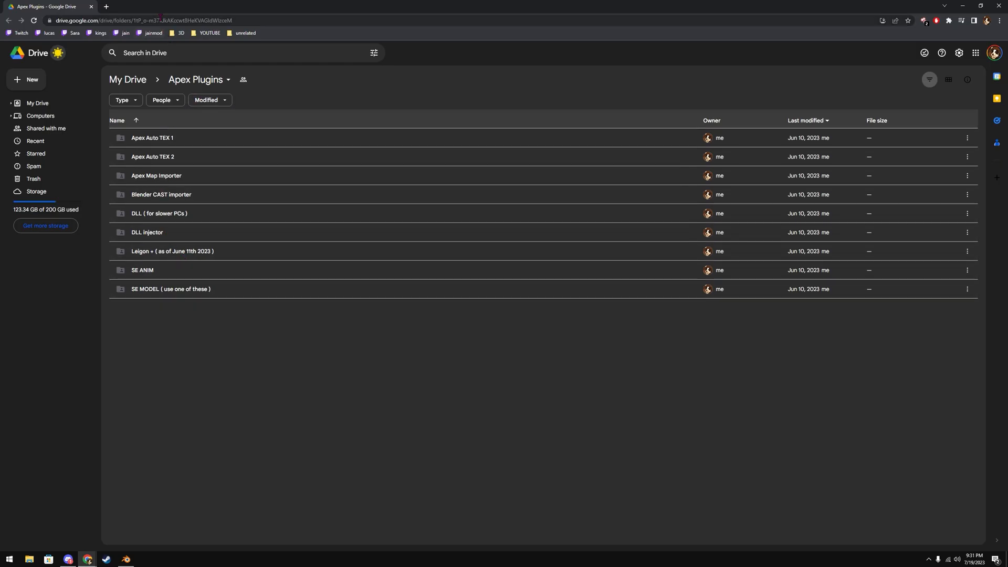
mouse_move(175, 257)
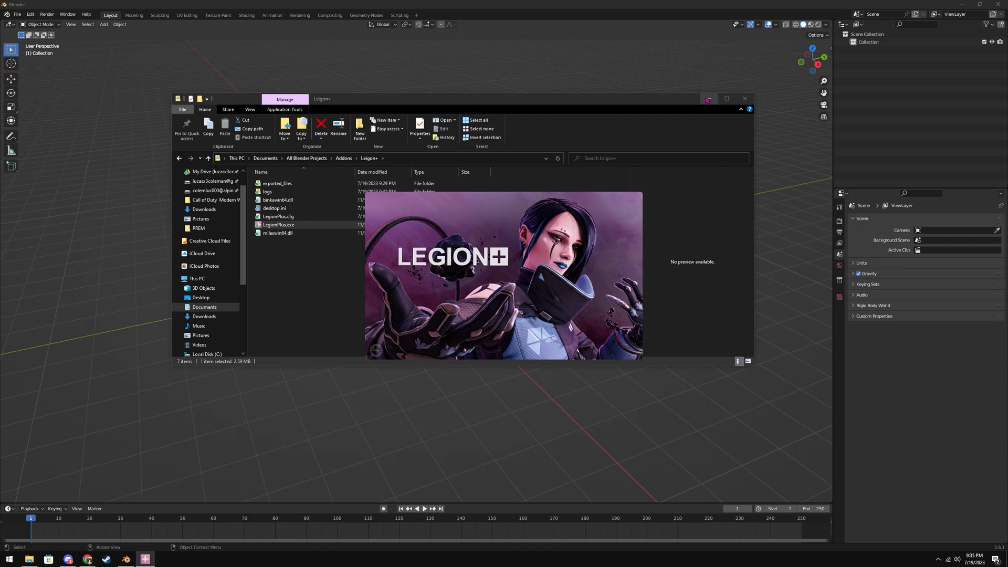
Step: Launch LegionPlus.exe from the Legion+ addons folder, opening its empty asset window
double_click(277, 225)
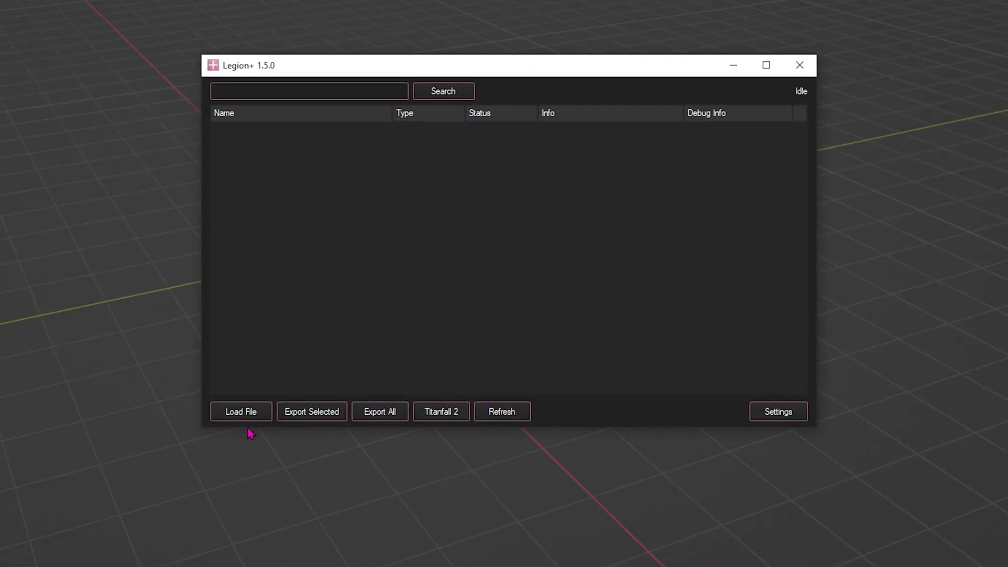
Step: Load the Apex Legends rpak from the paks/Win64 folder into Legion+
click(241, 411)
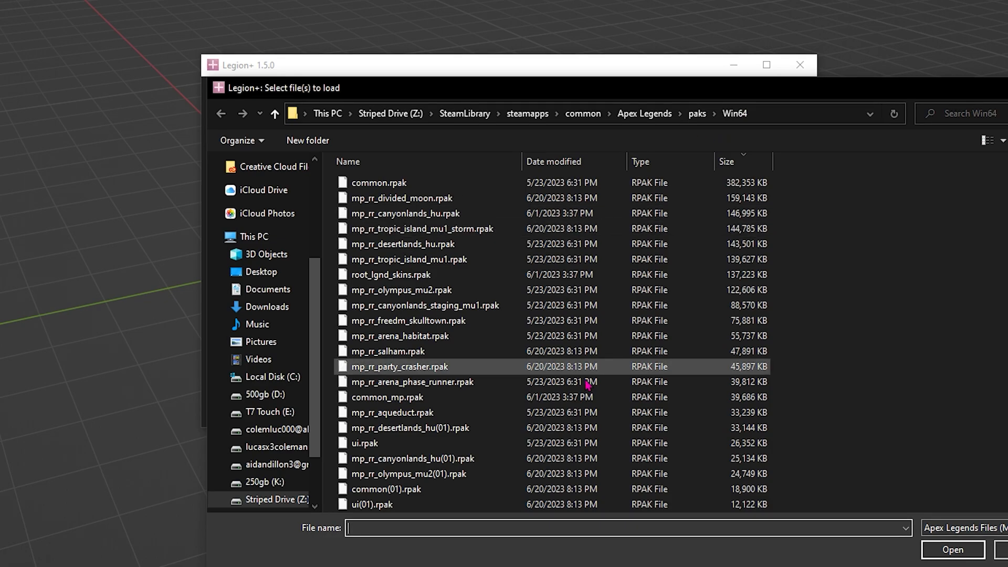
click(949, 550)
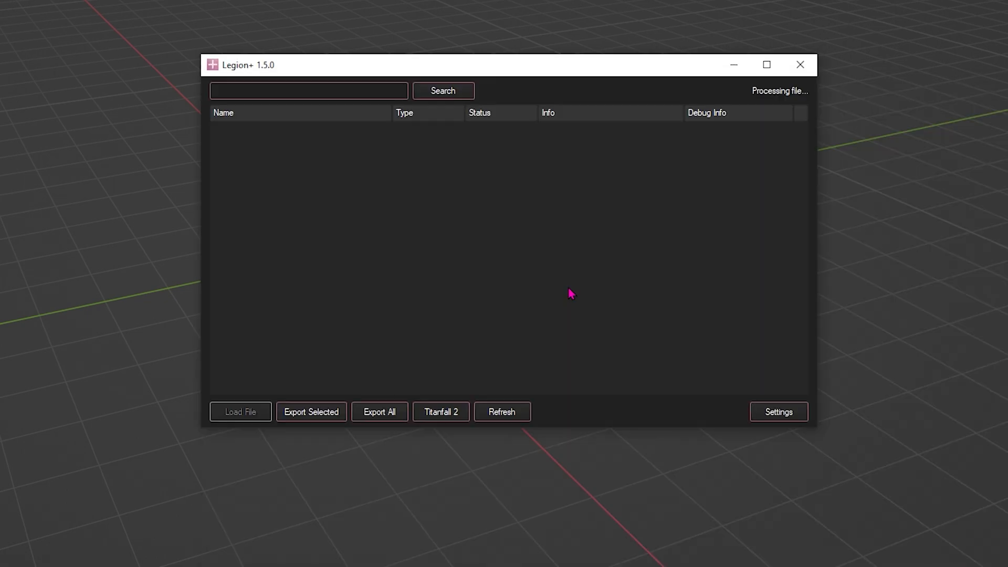
mouse_move(574, 316)
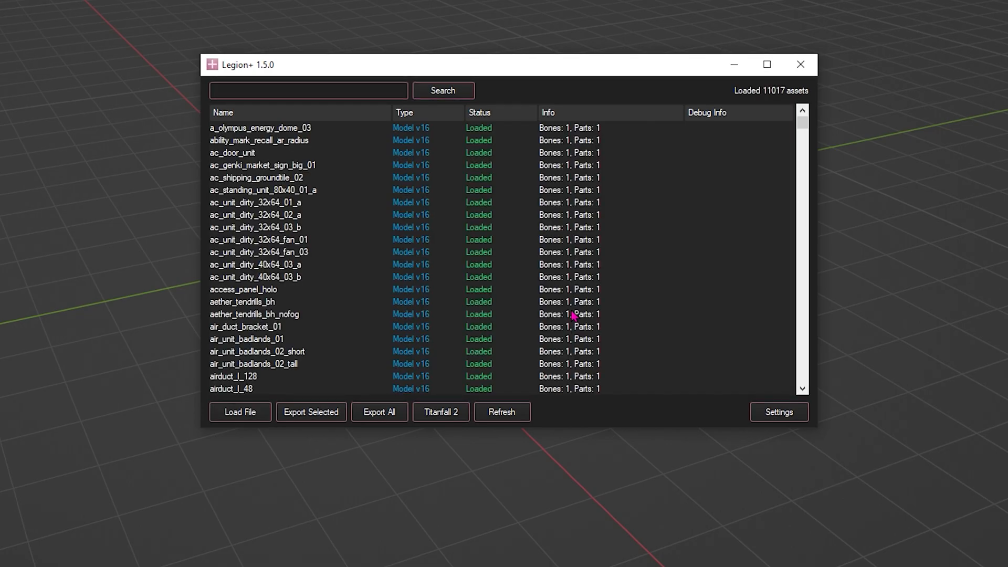
Step: Search the loaded assets by name, ending with 'wat' to list the Wattson models
click(279, 90)
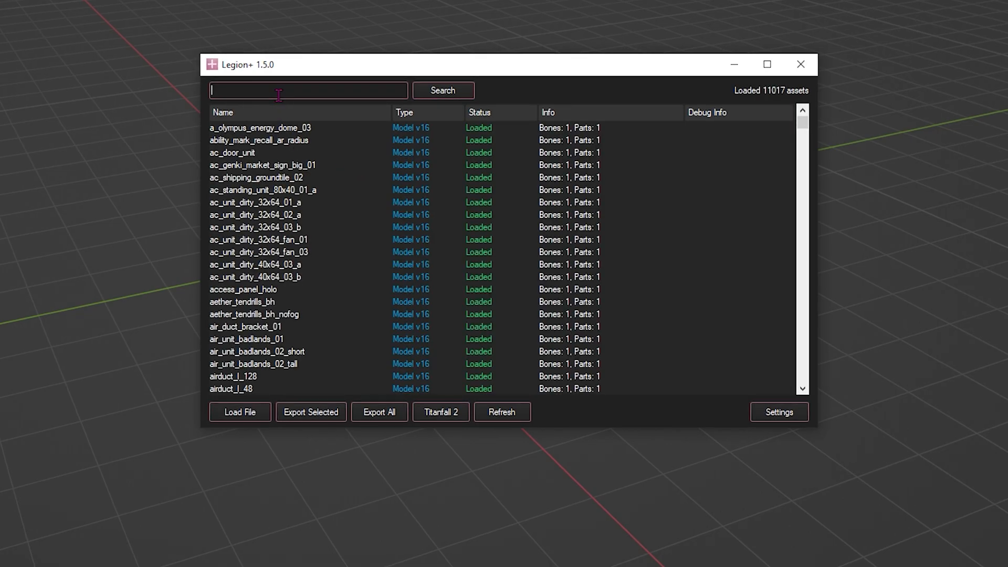
text(pilot_light_)
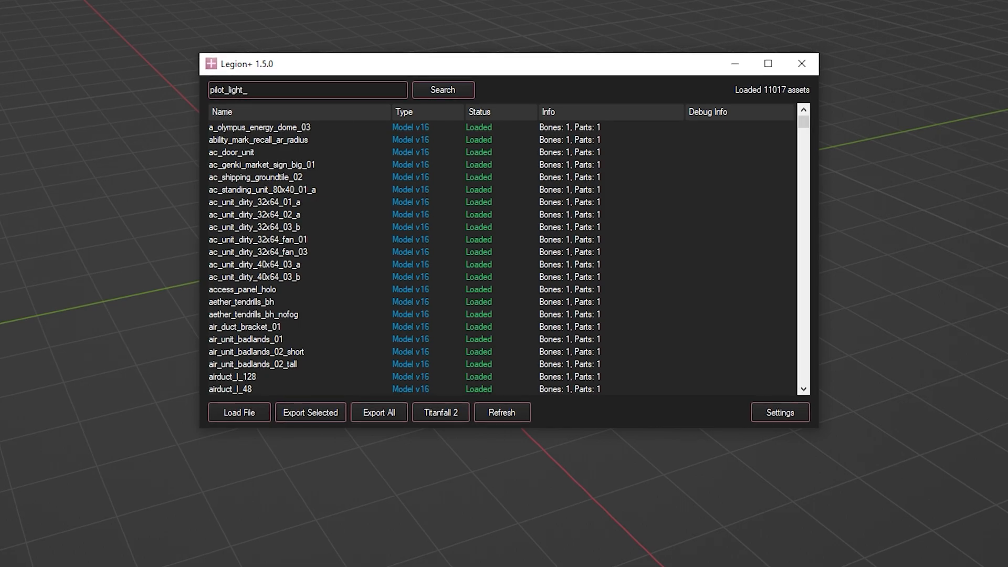
text(wattson)
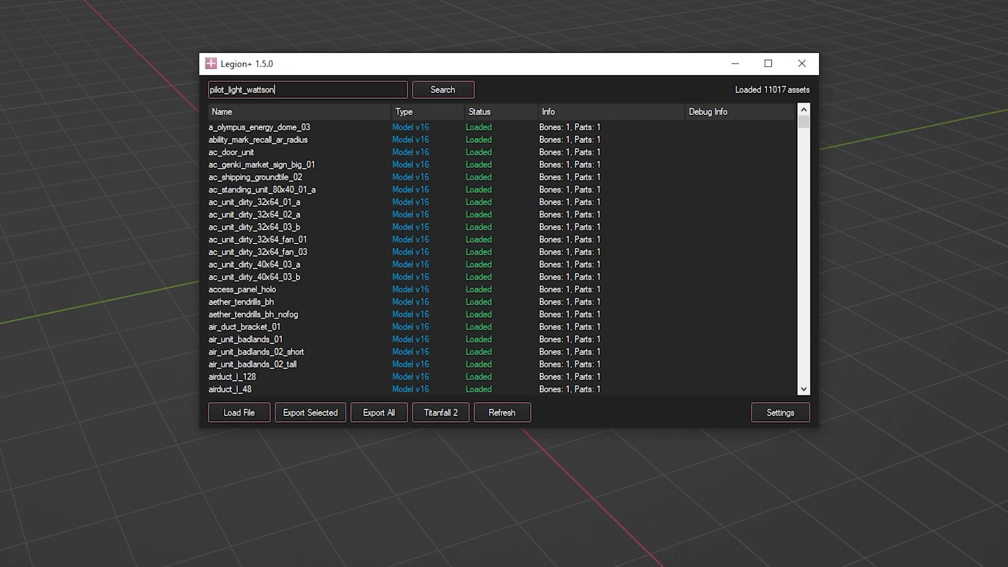
click(443, 89)
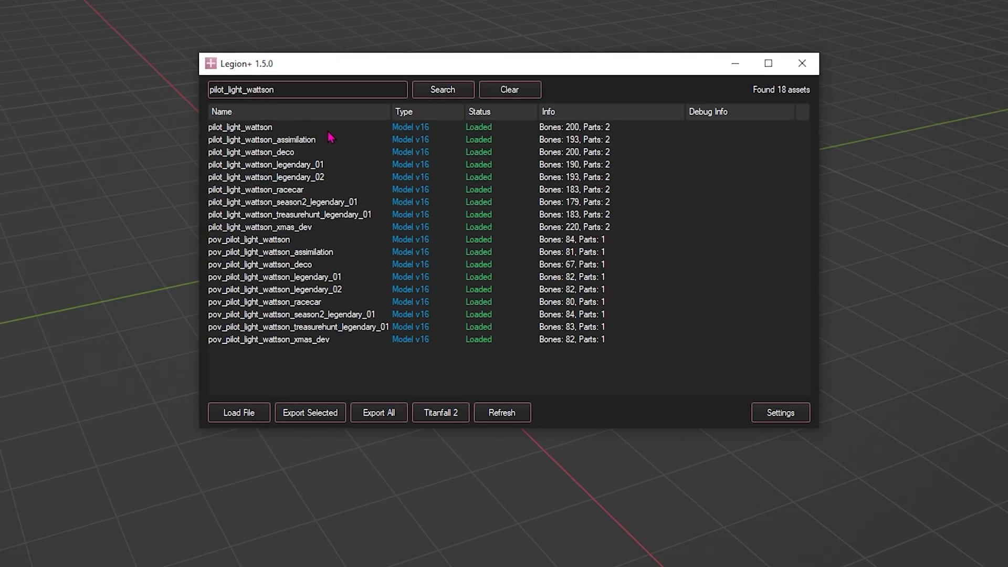
text(wat)
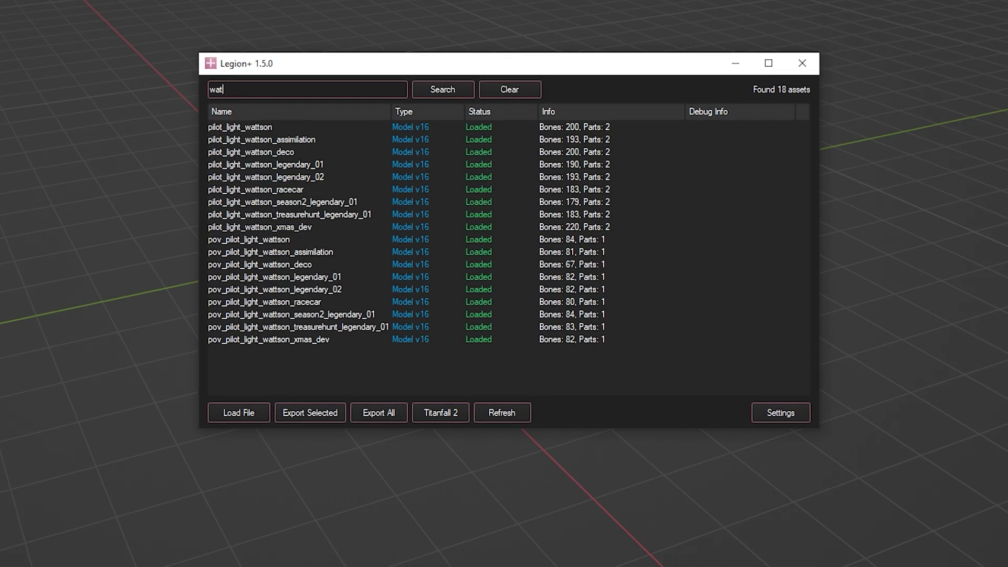
click(442, 89)
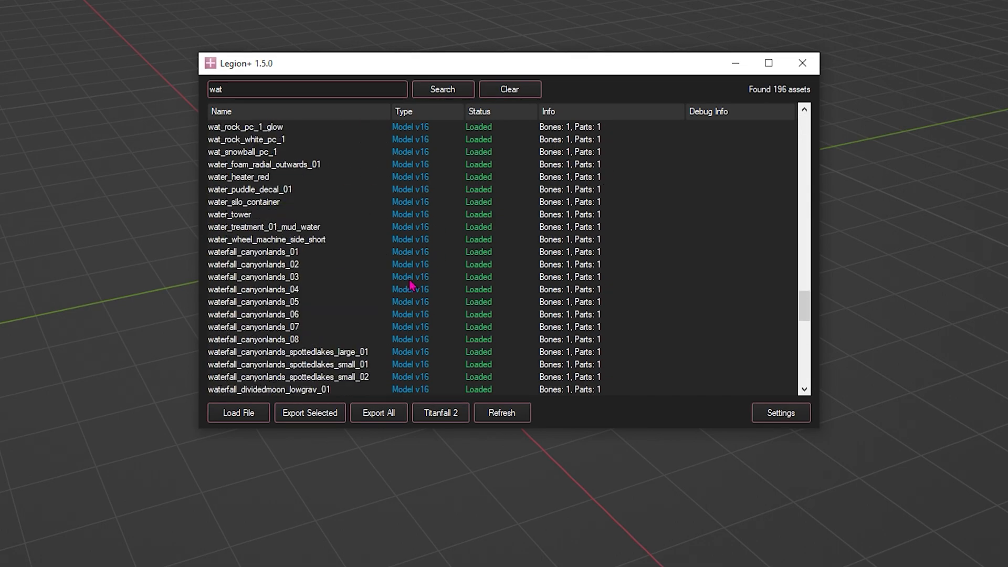
click(782, 412)
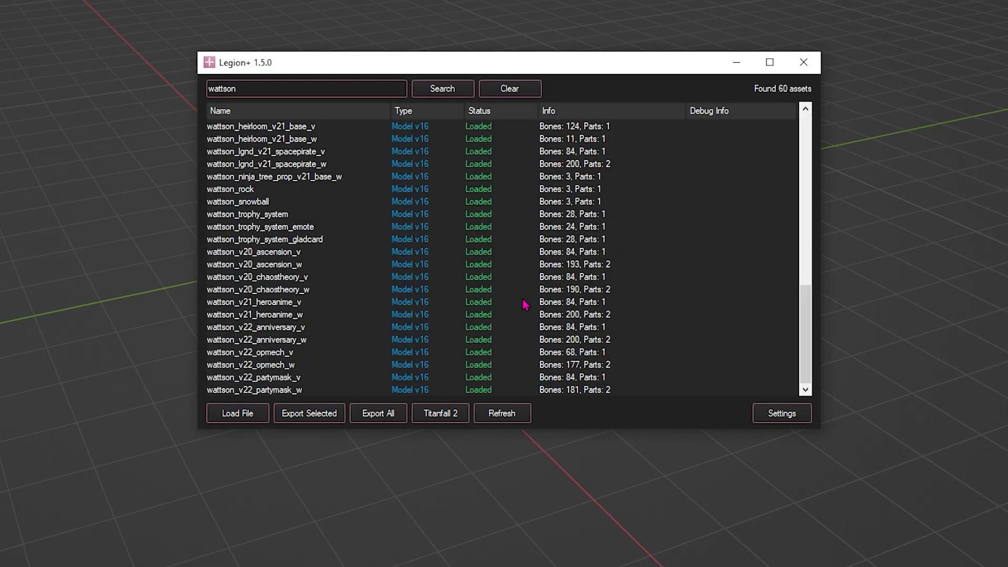
Step: Select the wattson_v21_heroanime_w model for export instead of the _v variant
click(253, 303)
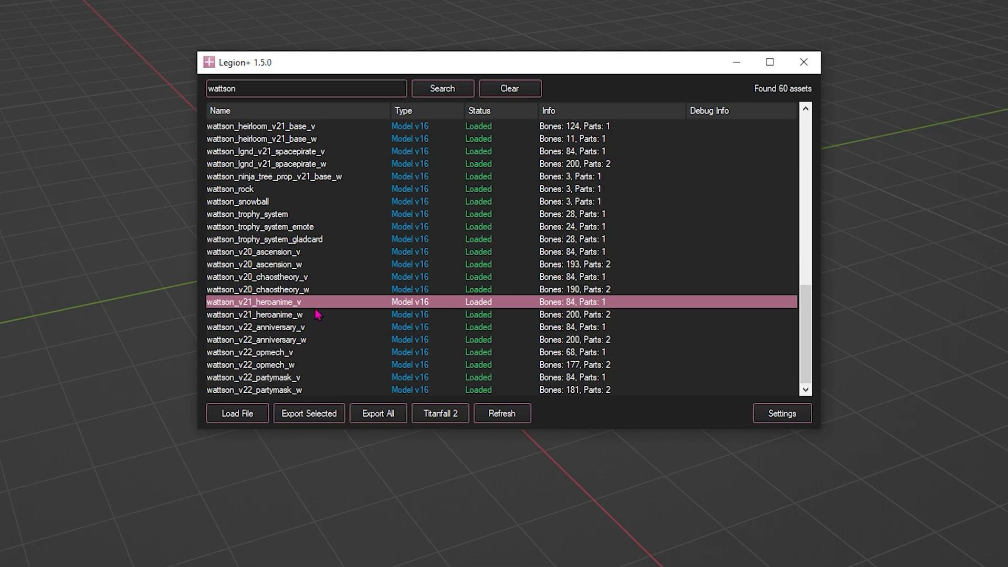
mouse_move(238, 313)
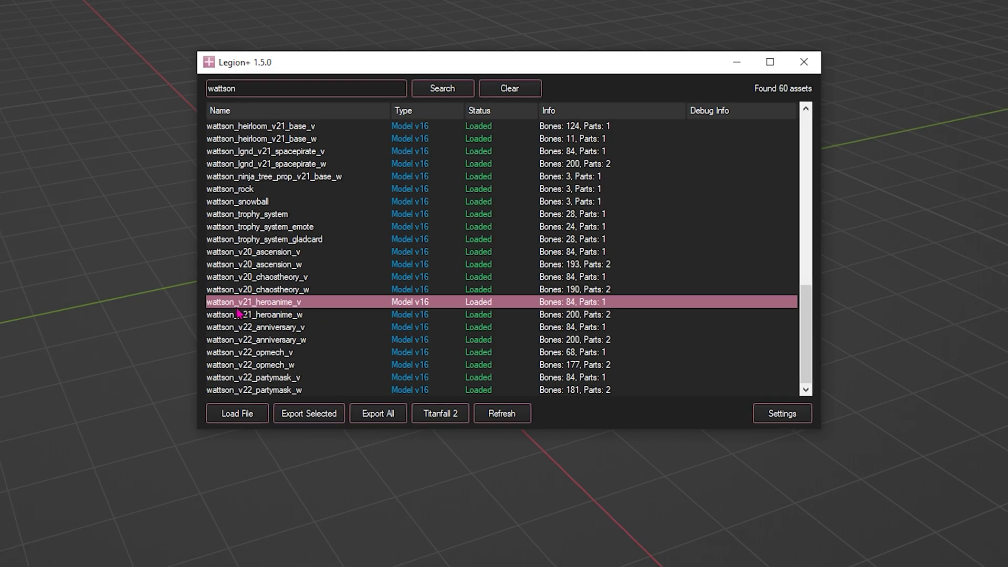
mouse_move(258, 310)
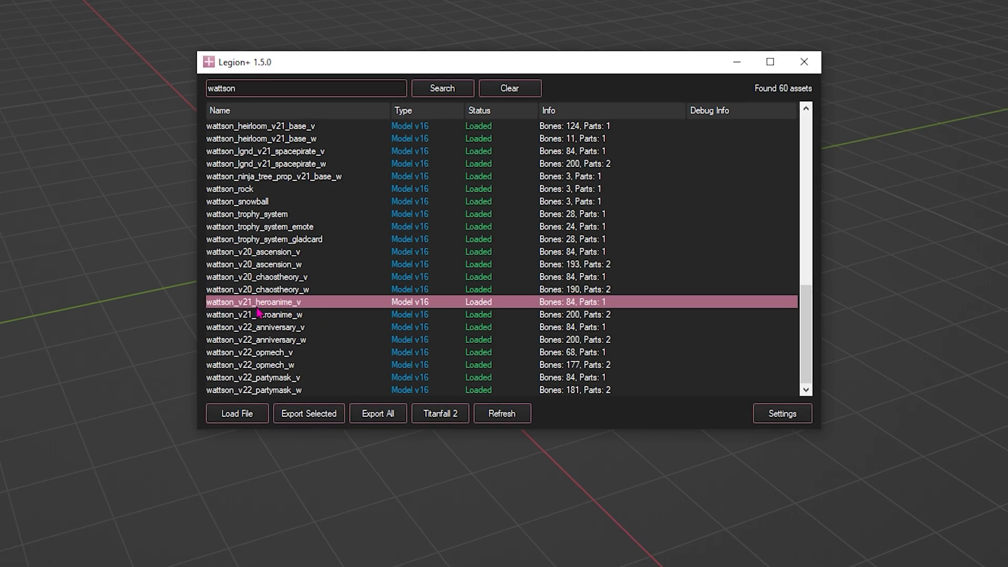
mouse_move(296, 306)
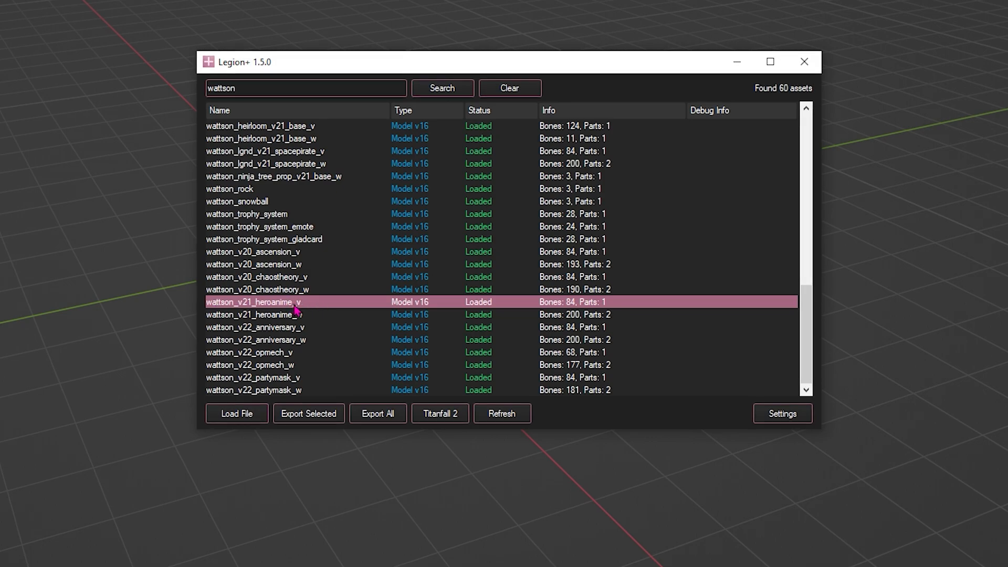
mouse_move(584, 311)
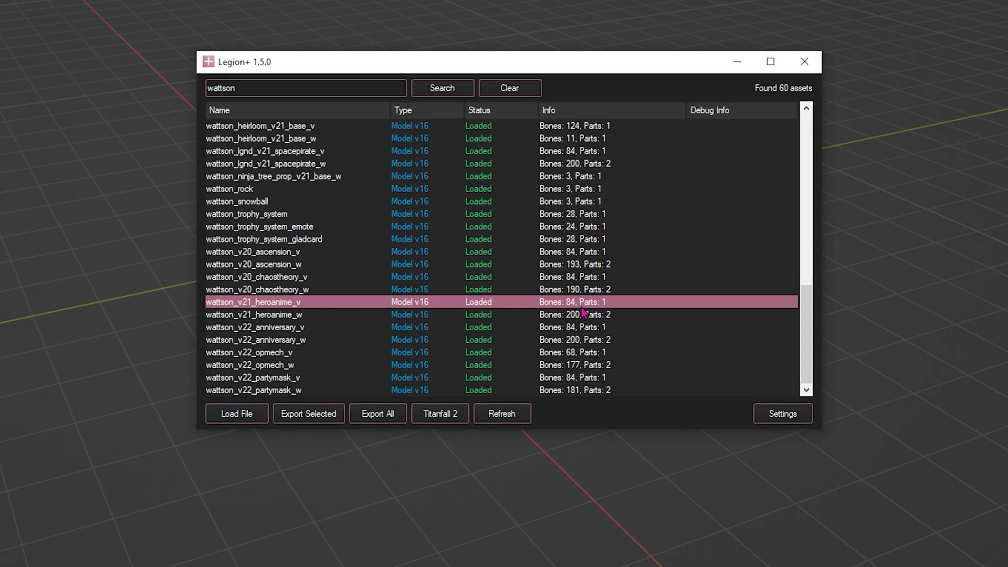
click(275, 315)
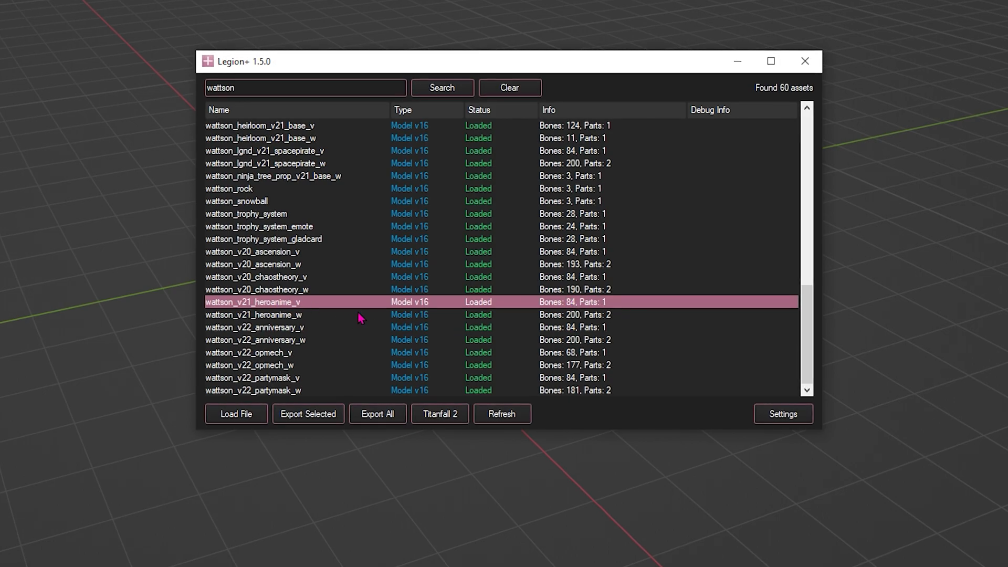
click(253, 315)
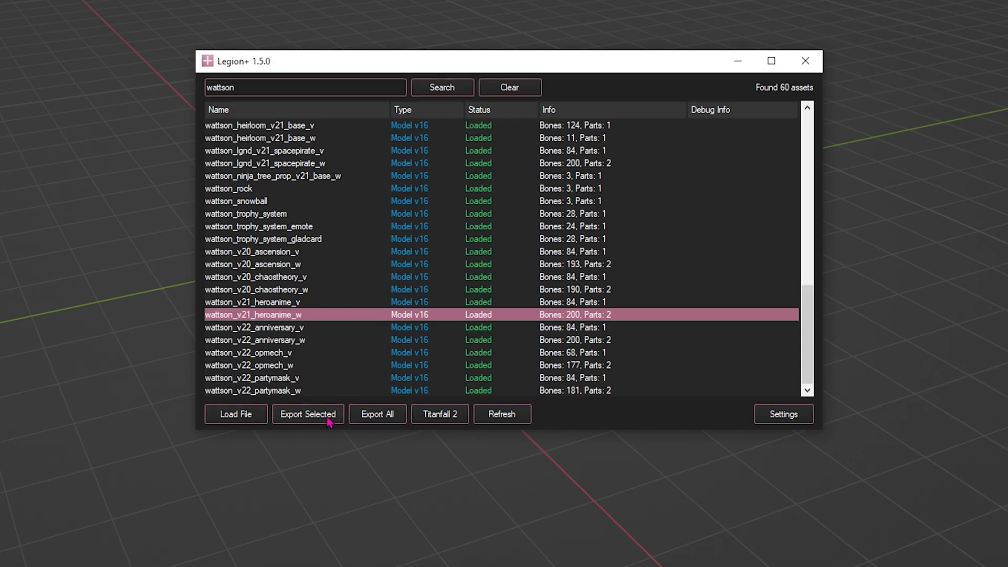
Step: Export the selected Wattson model, then browse into the SE MODEL plugin folder in Google Drive
click(309, 414)
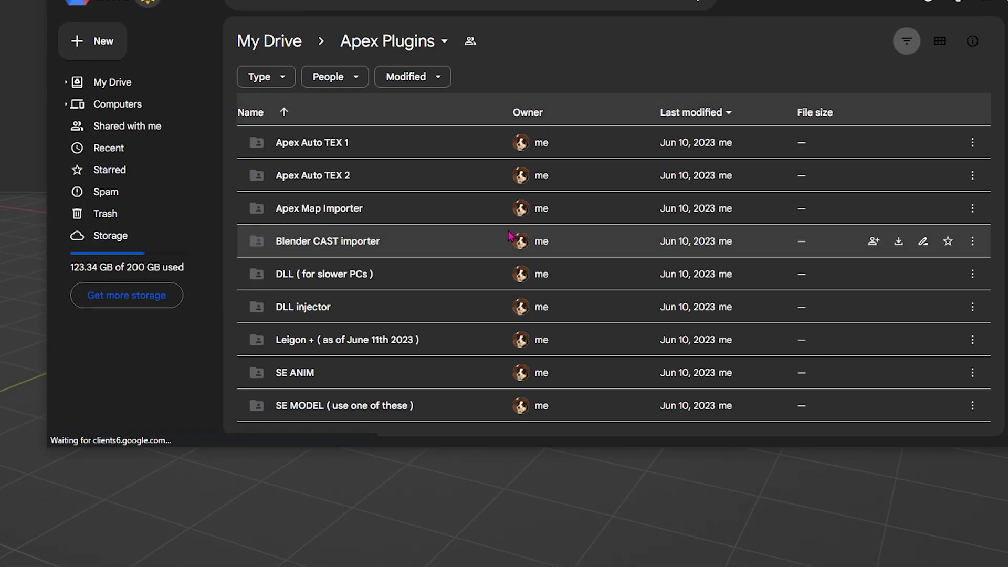
double_click(344, 406)
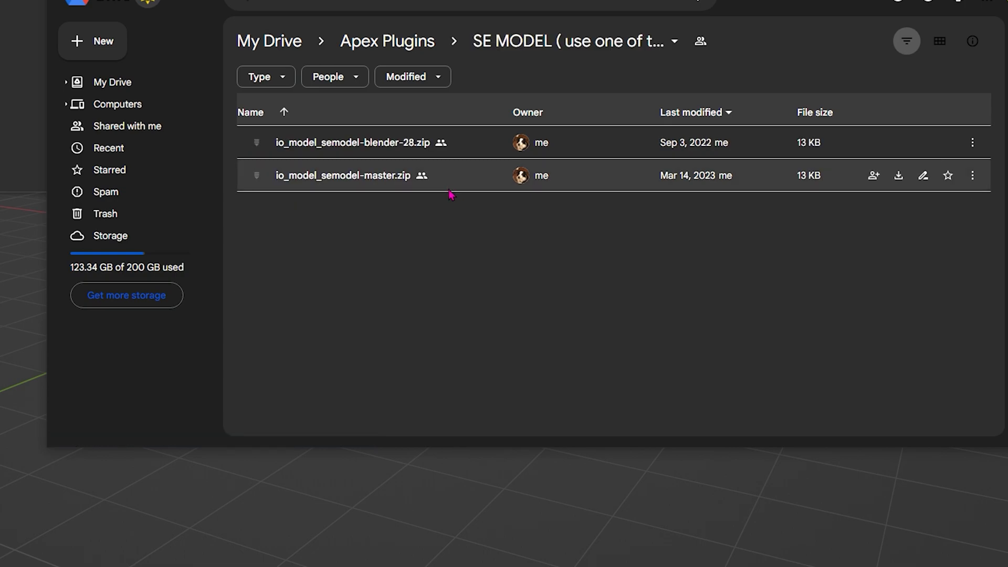
mouse_move(351, 183)
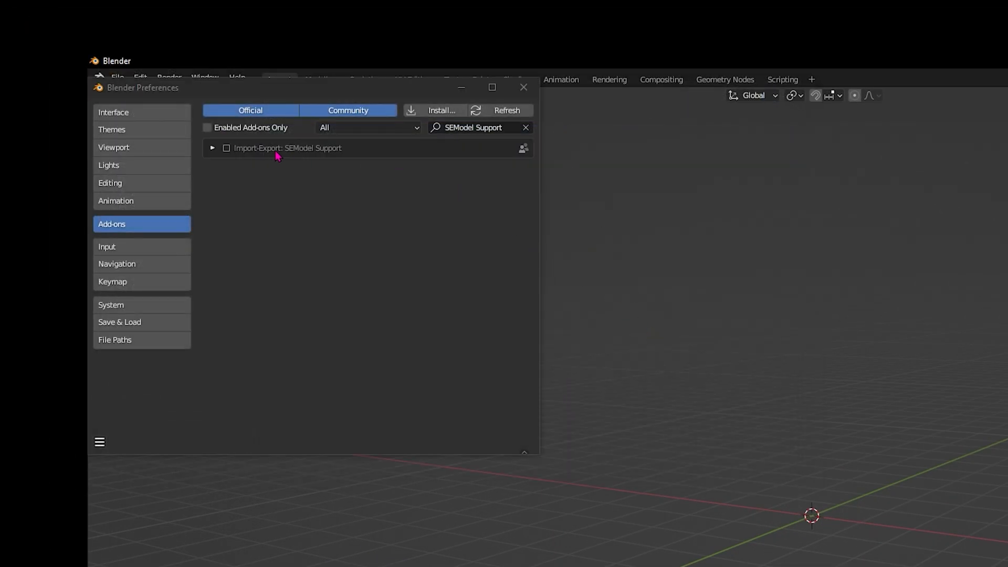
Step: Leave Preferences and bring up Blender's File > Import format list
click(523, 87)
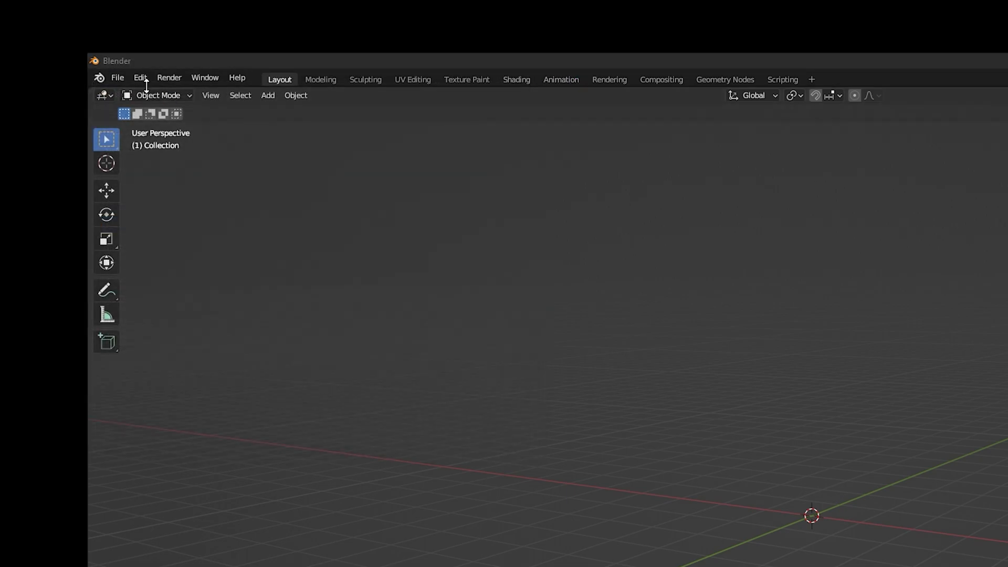
click(118, 78)
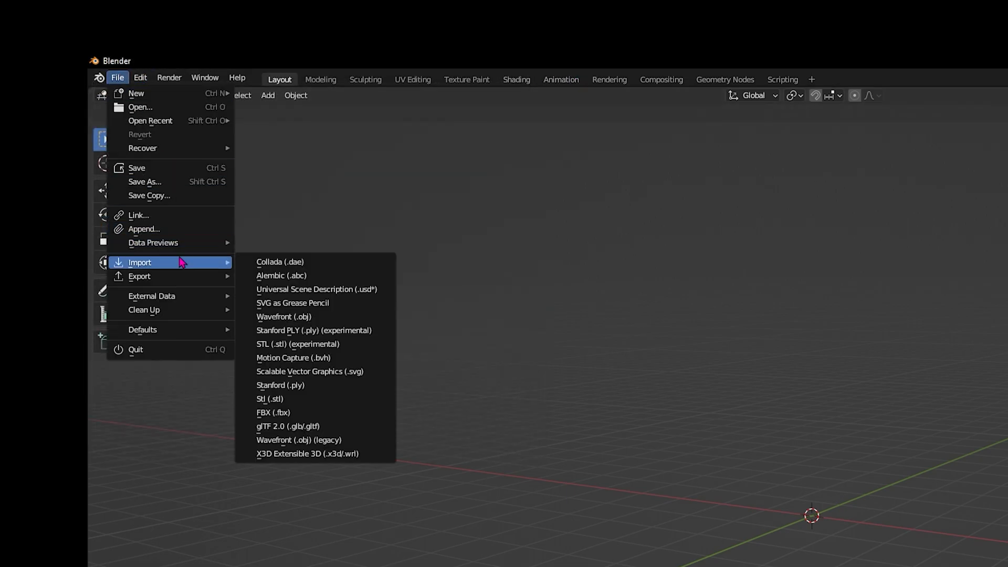
mouse_move(290, 460)
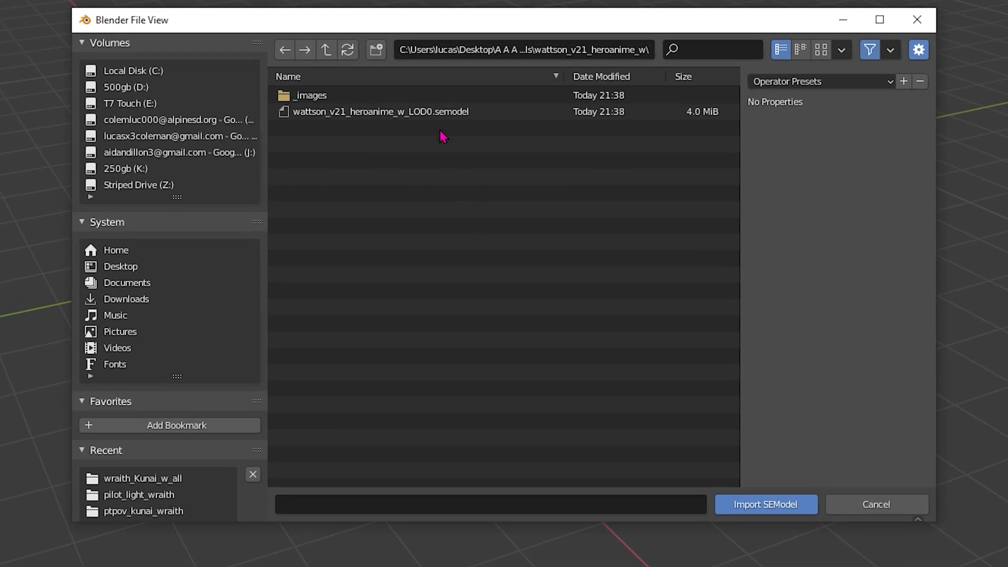
Step: Import the Wattson .semodel file and save the scene as transfer.blend
click(382, 112)
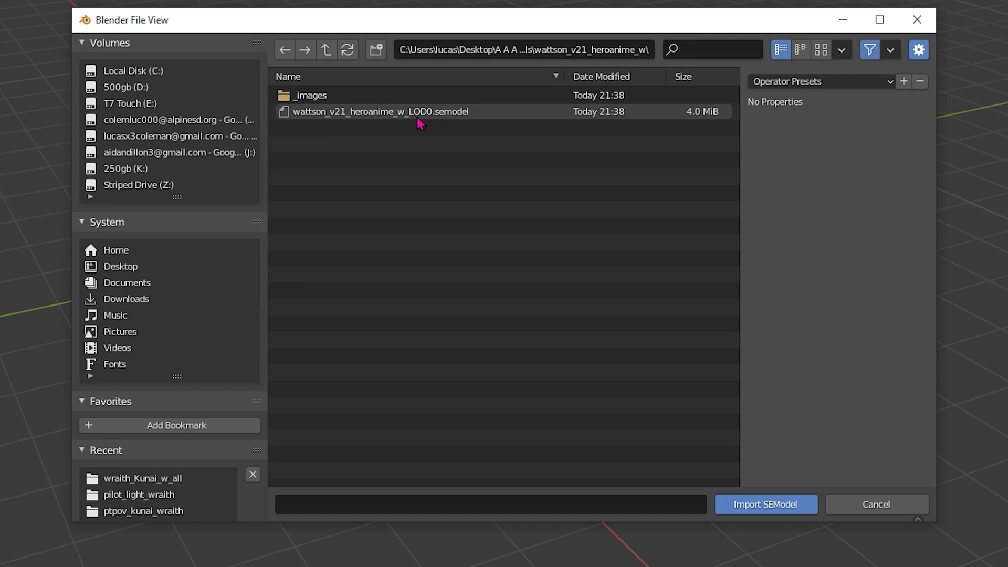
click(379, 111)
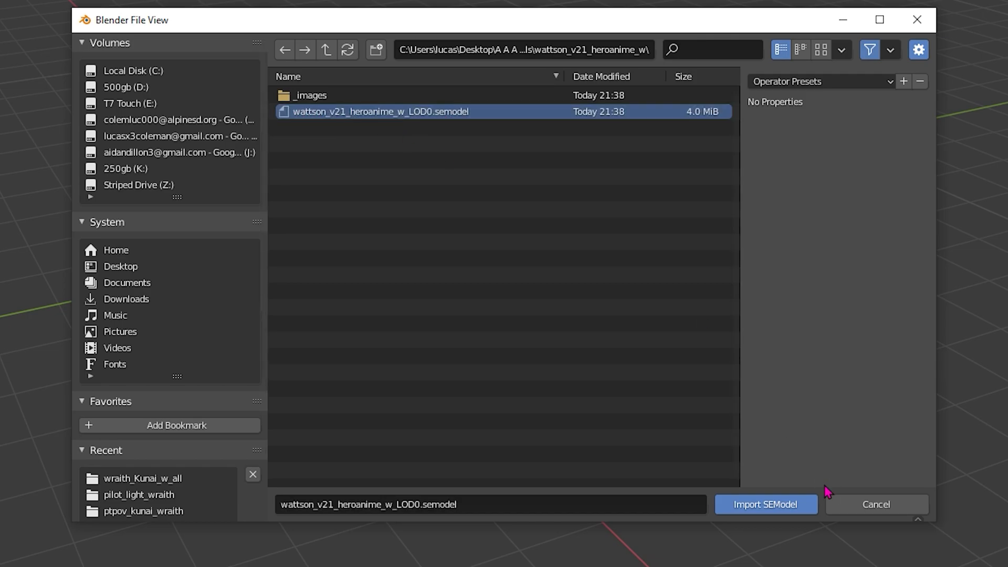
click(766, 504)
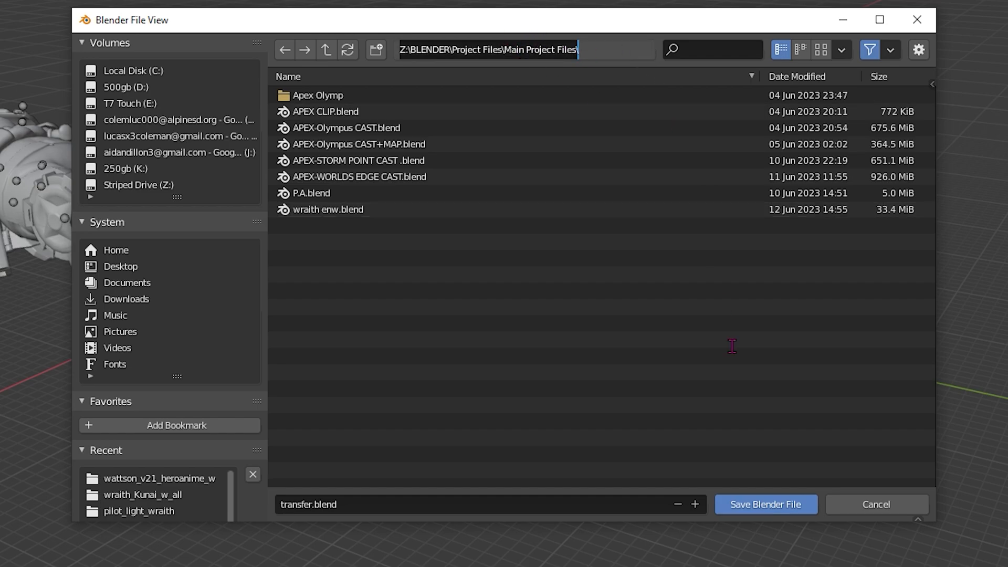
click(767, 504)
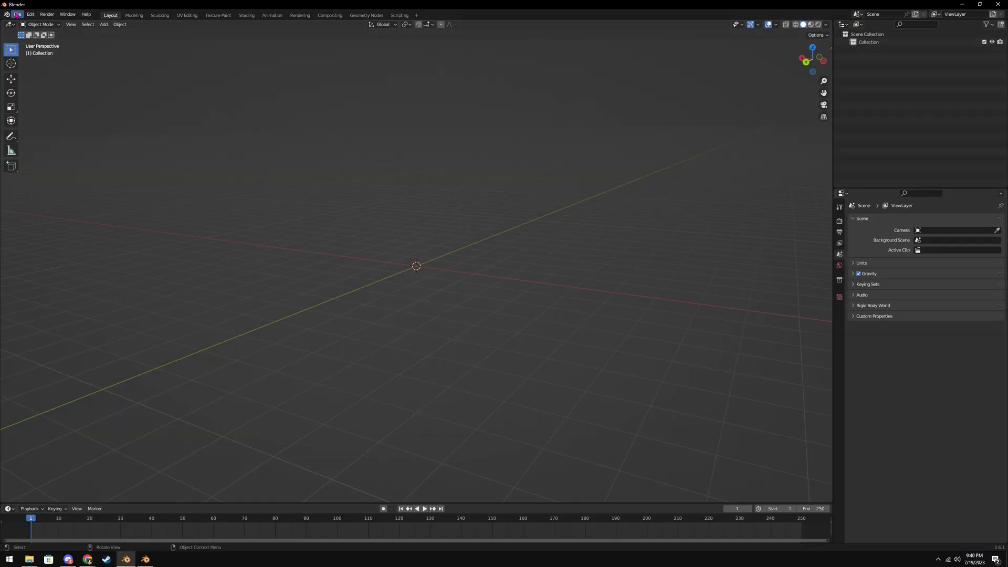
Step: Reopen transfer.blend and rotate the lying Wattson model to stand upright
click(17, 15)
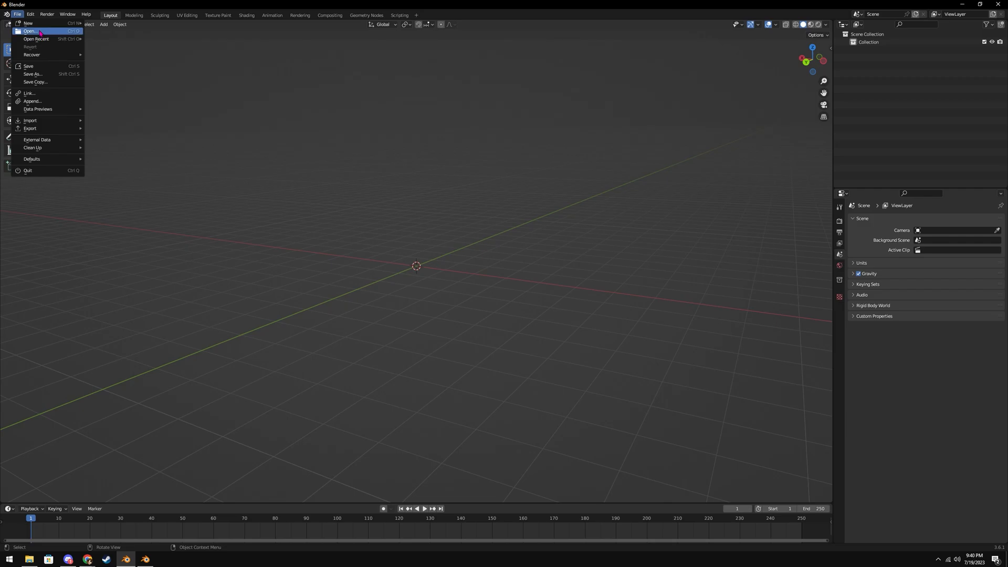
click(29, 33)
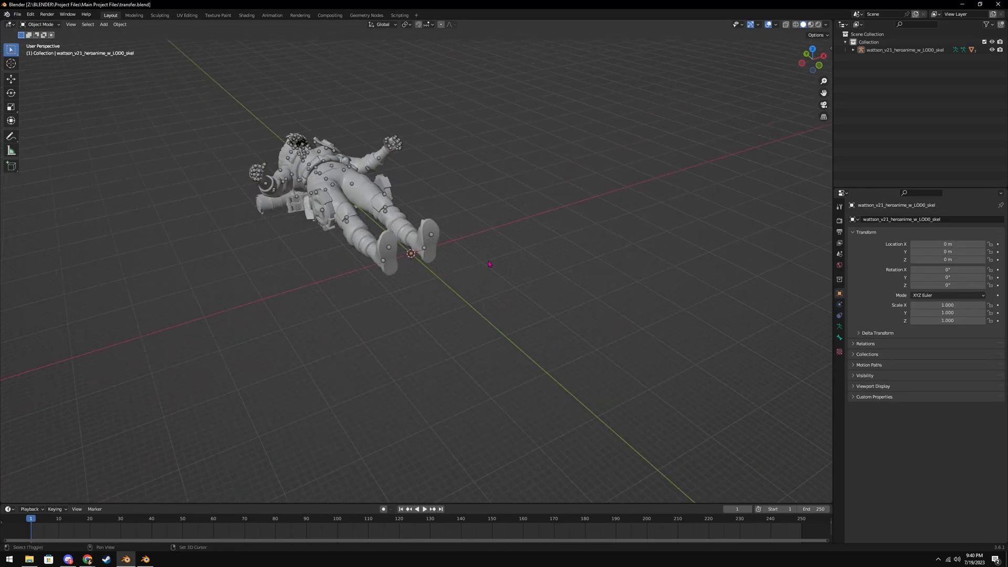
key(r)
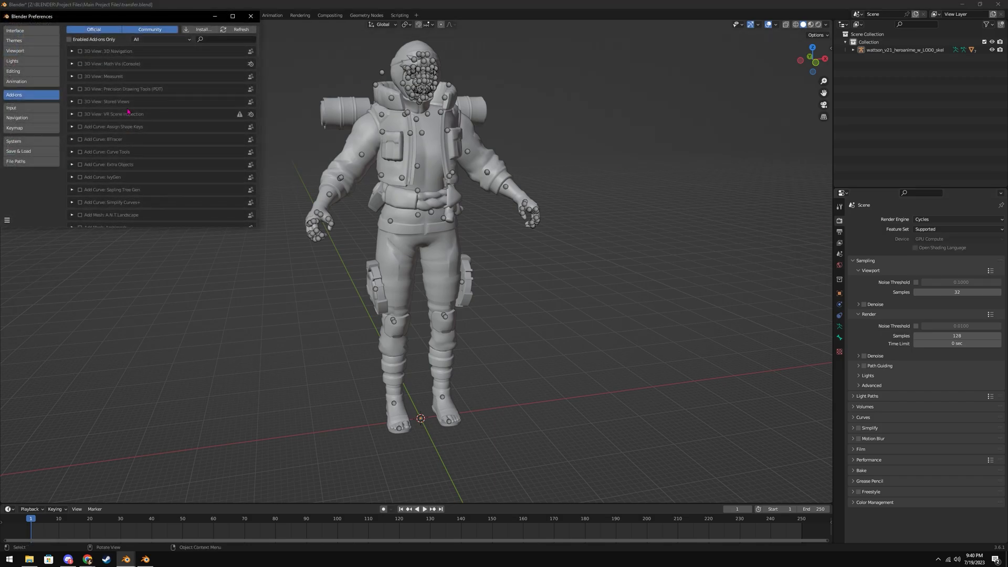
Step: Check the CUDA render device settings in Preferences > System and close the window
click(15, 141)
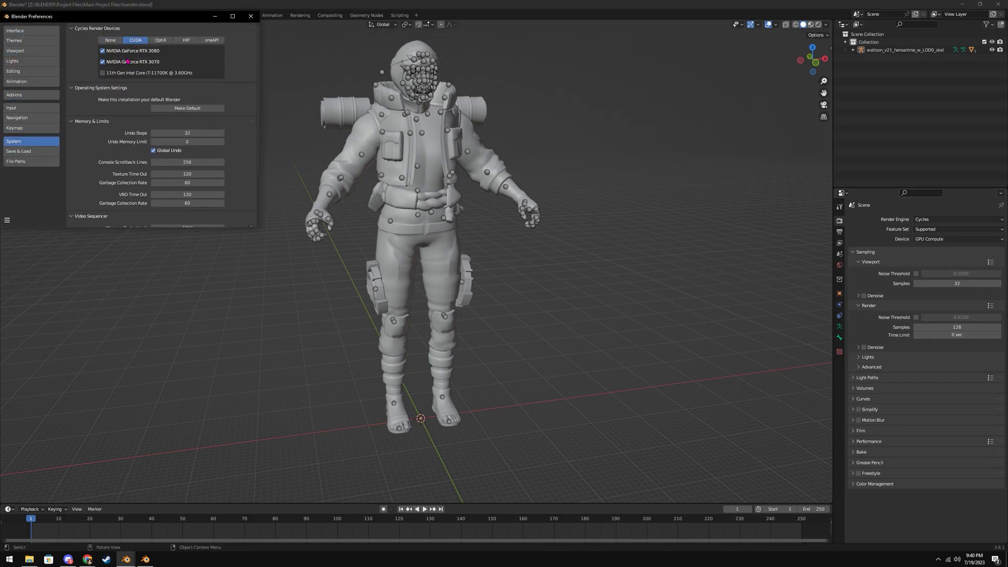
mouse_move(250, 16)
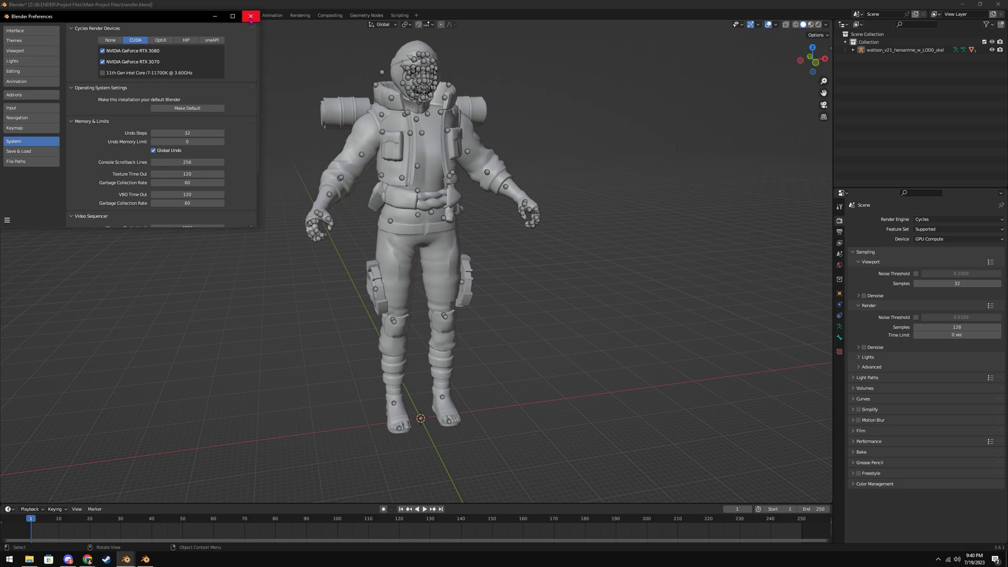
click(248, 17)
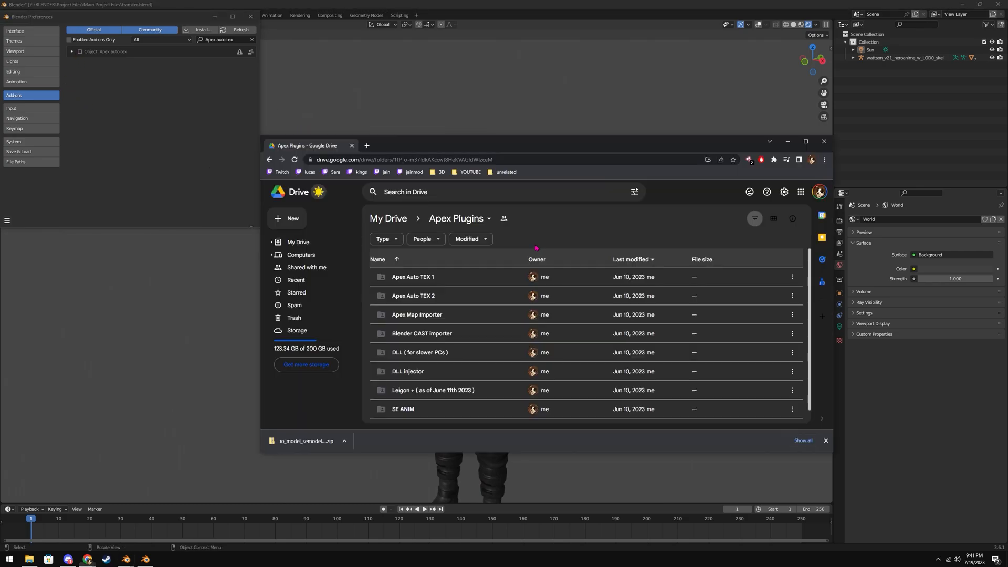
mouse_move(416, 279)
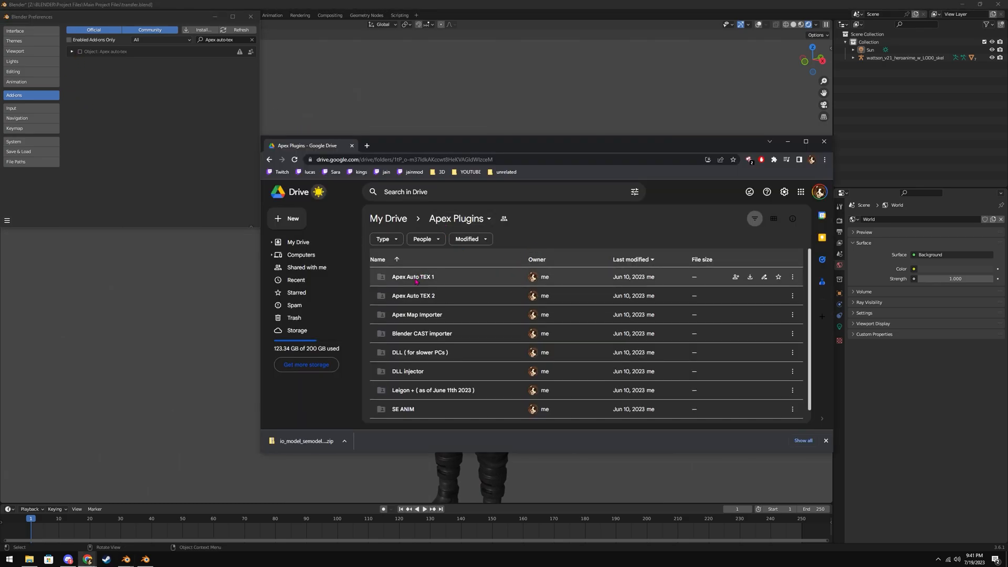
Step: Browse into the Apex Auto TEX 1 folder and select Apex_auto_tex.zip
double_click(412, 277)
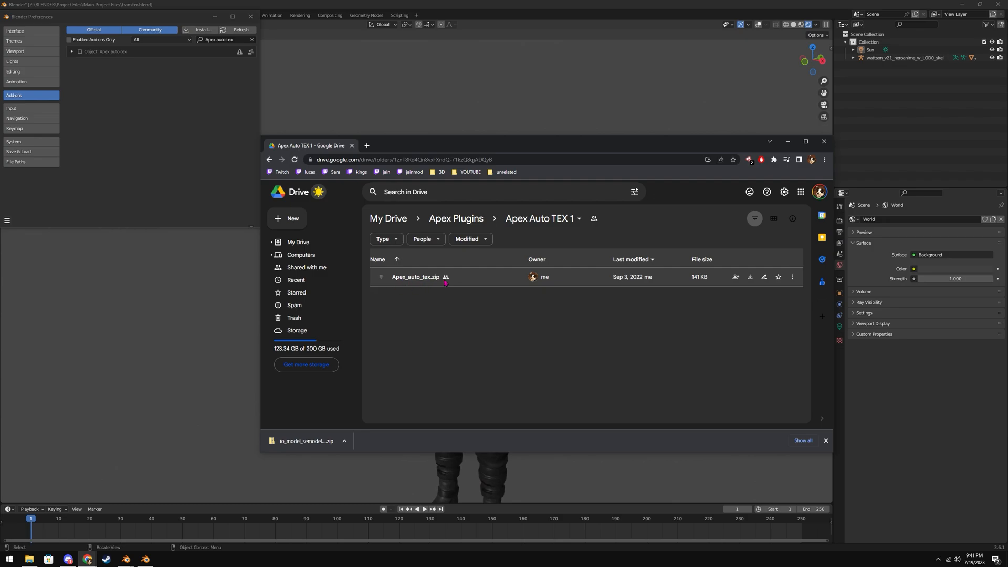
click(456, 218)
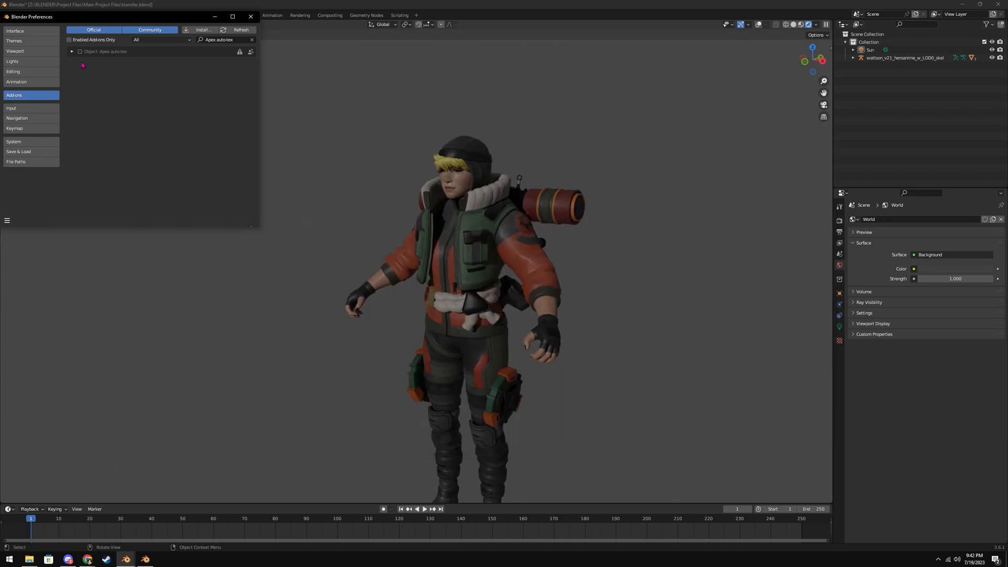
mouse_move(77, 50)
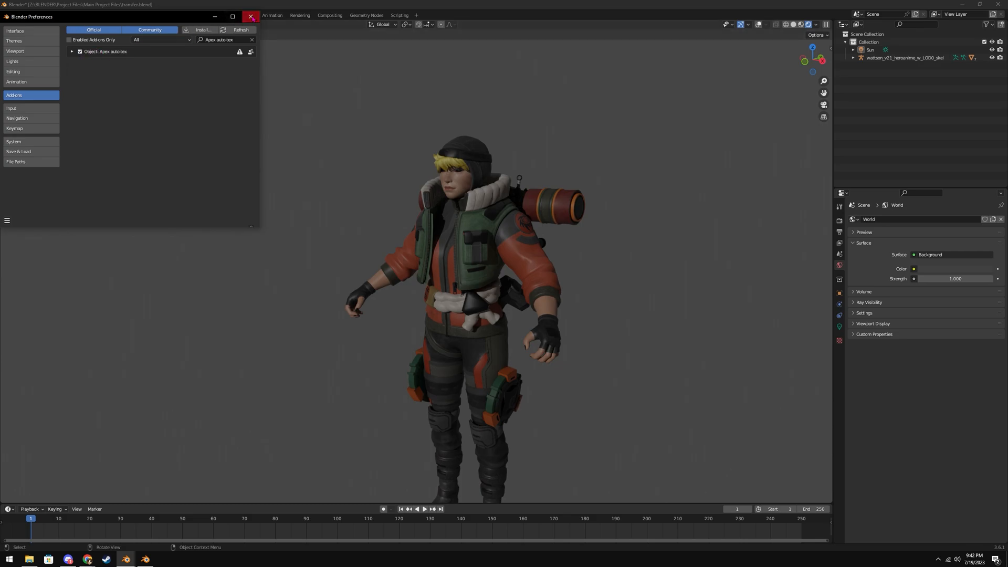
Step: Close Preferences, then expand the Wattson model in the outliner and select all its mesh pieces
click(248, 15)
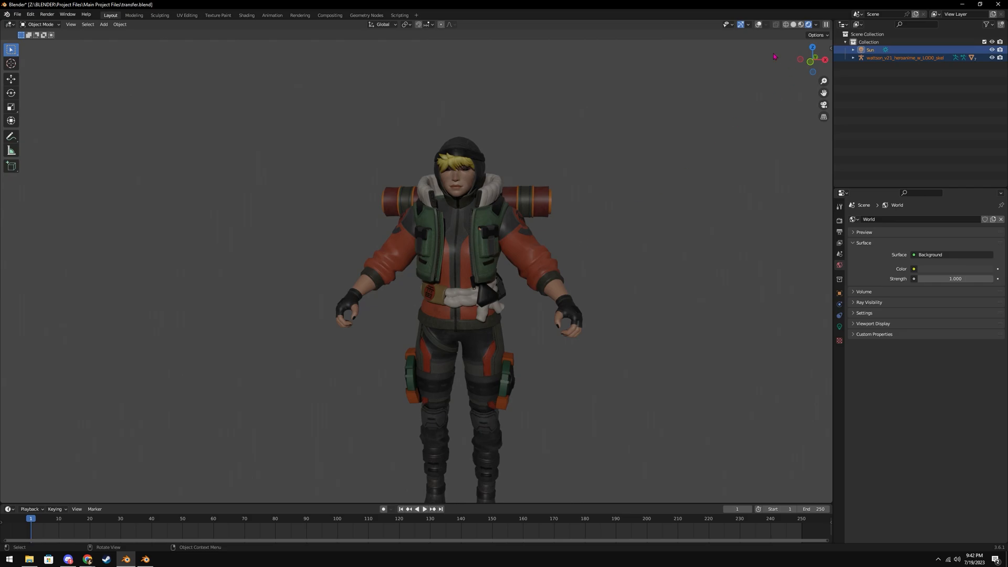
click(119, 24)
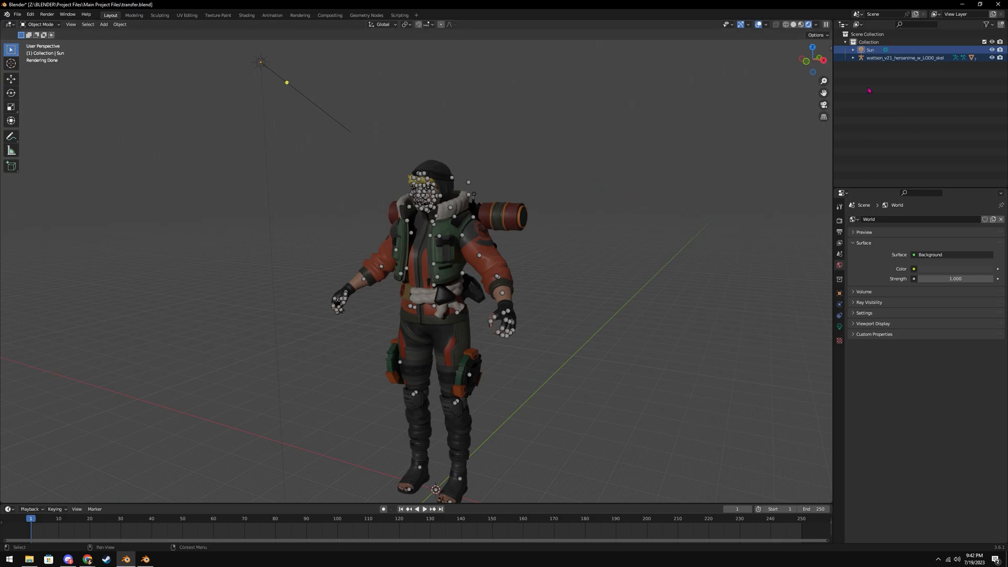
click(854, 59)
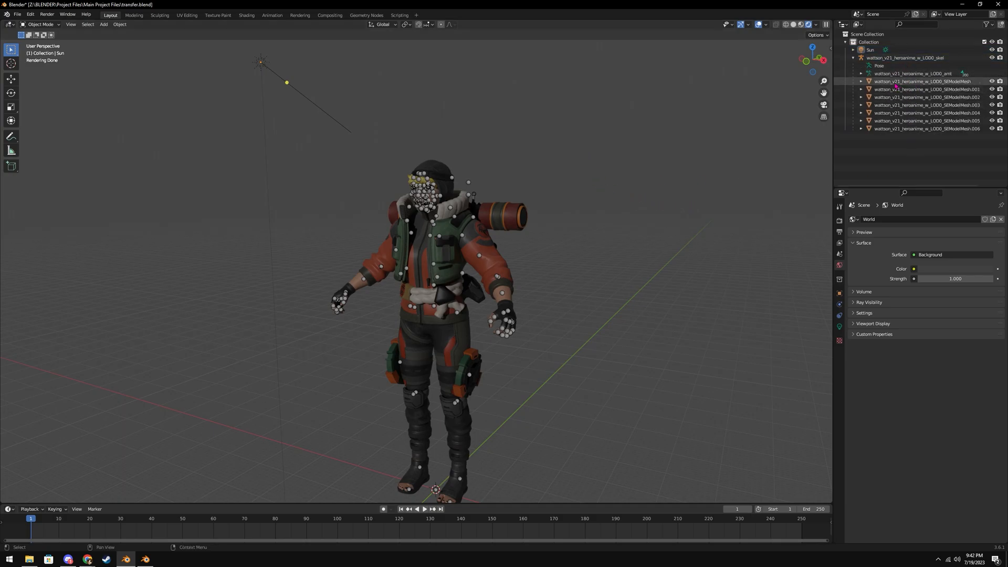
click(920, 82)
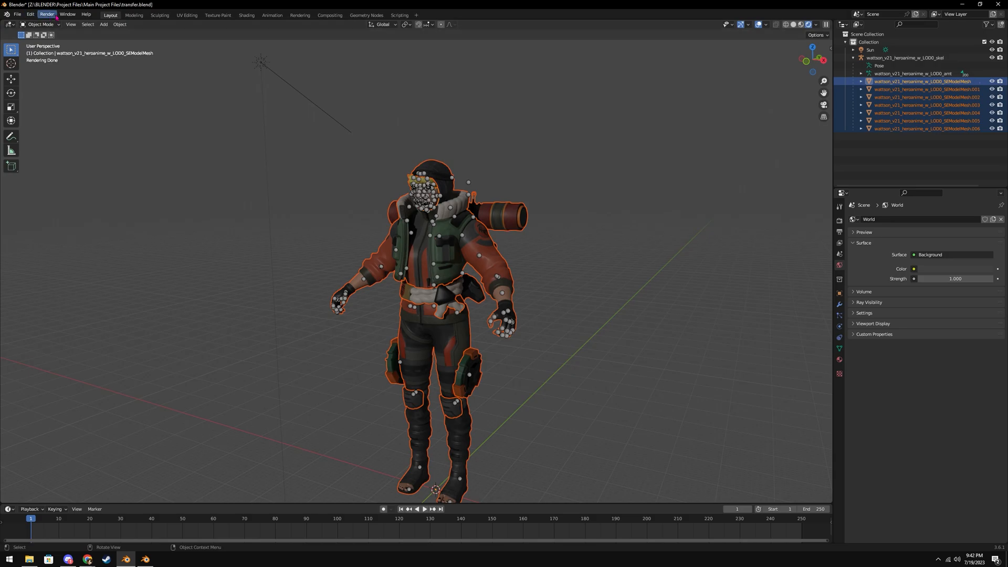